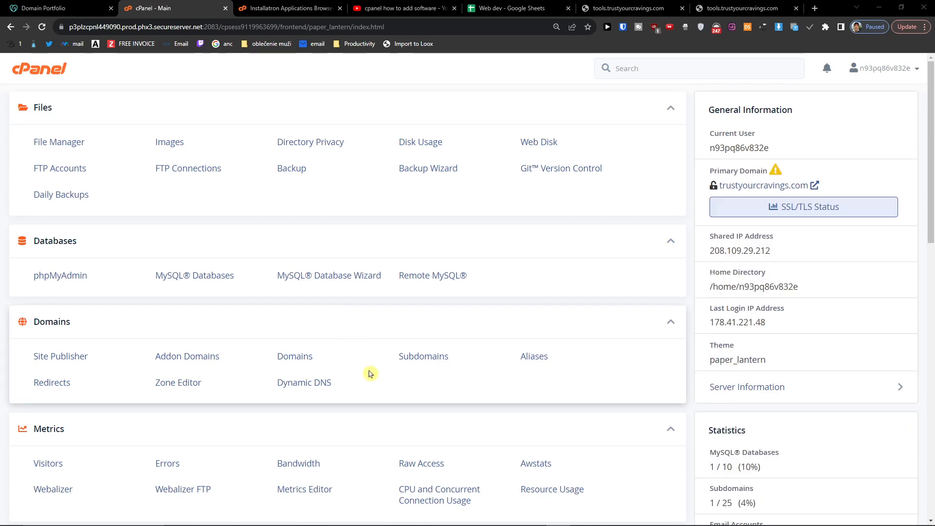
mouse_move(341, 414)
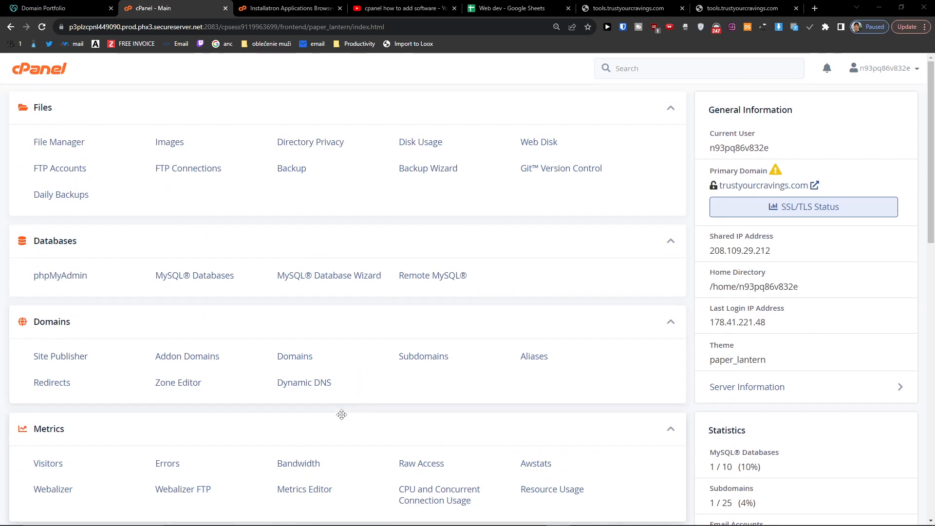
mouse_move(348, 364)
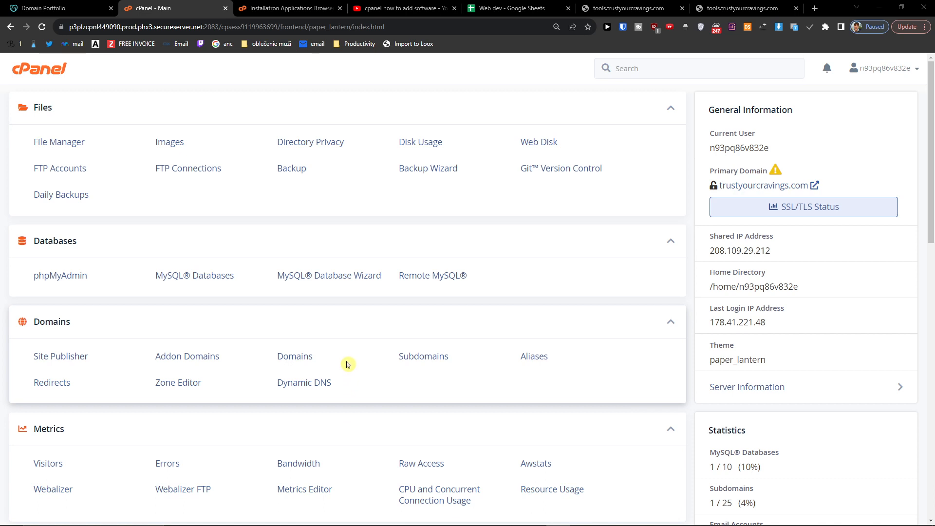
mouse_move(356, 361)
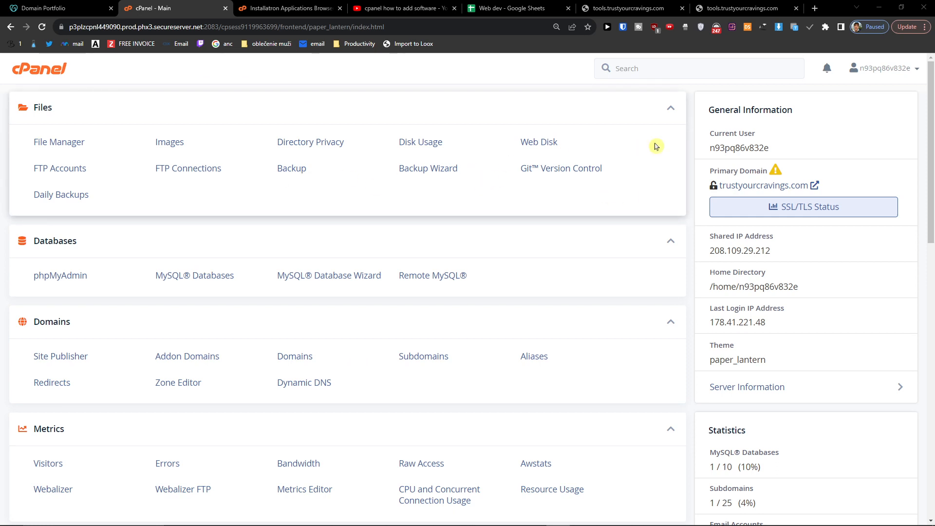
mouse_move(58, 141)
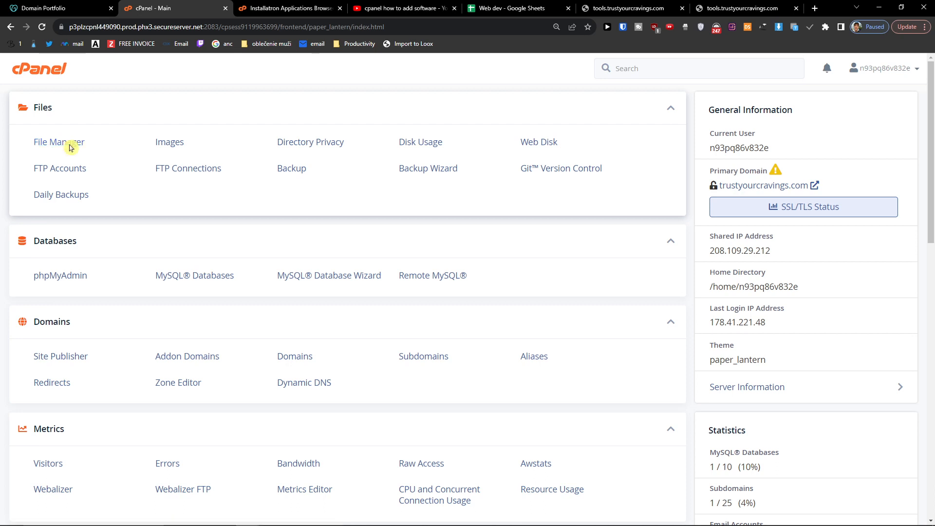
- Open File Manager, select the tools folder and home.html, then cancel the New File form
click(58, 142)
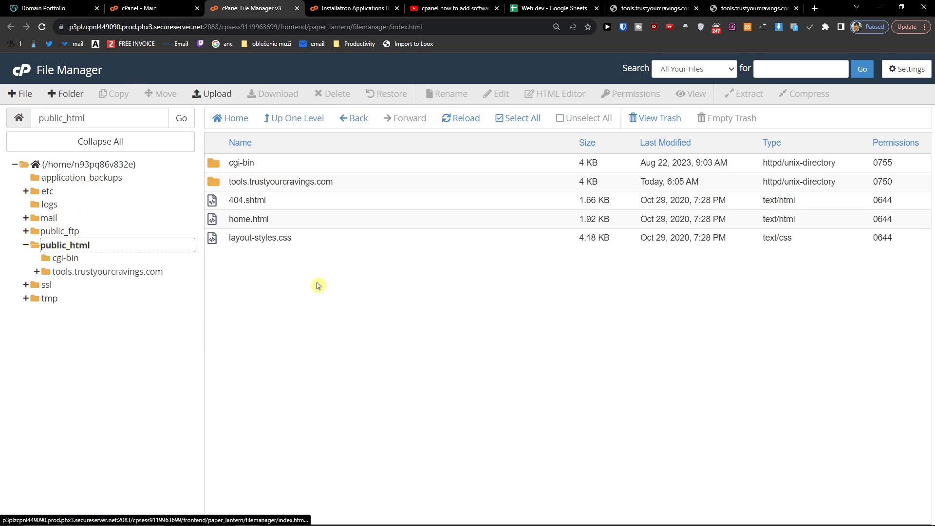
click(280, 181)
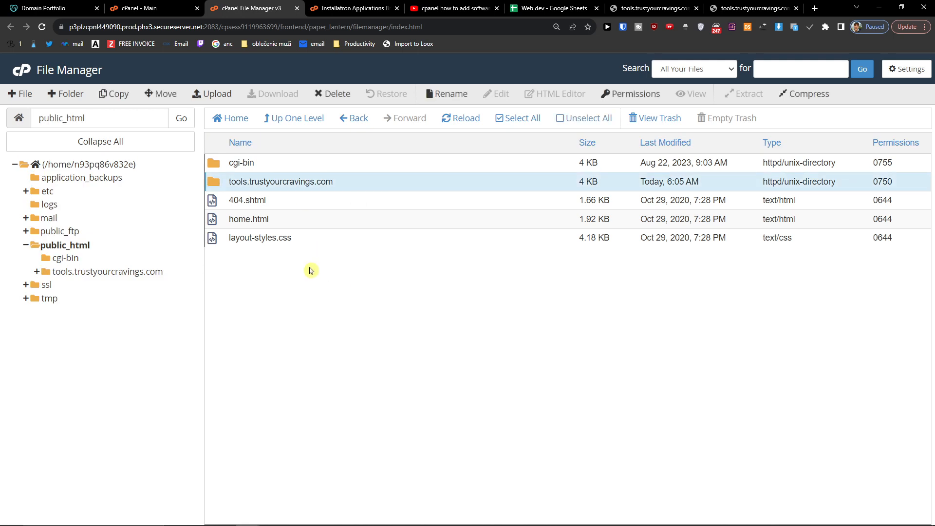
click(247, 219)
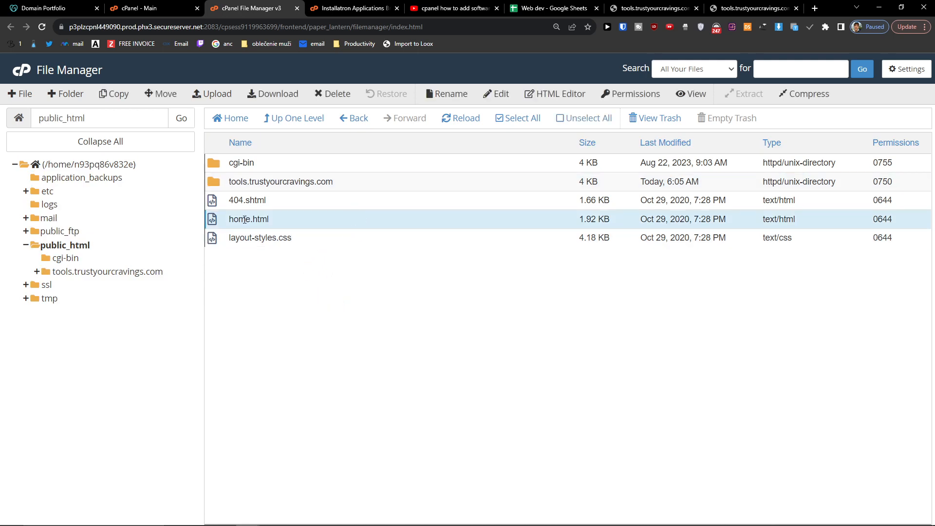
mouse_move(24, 93)
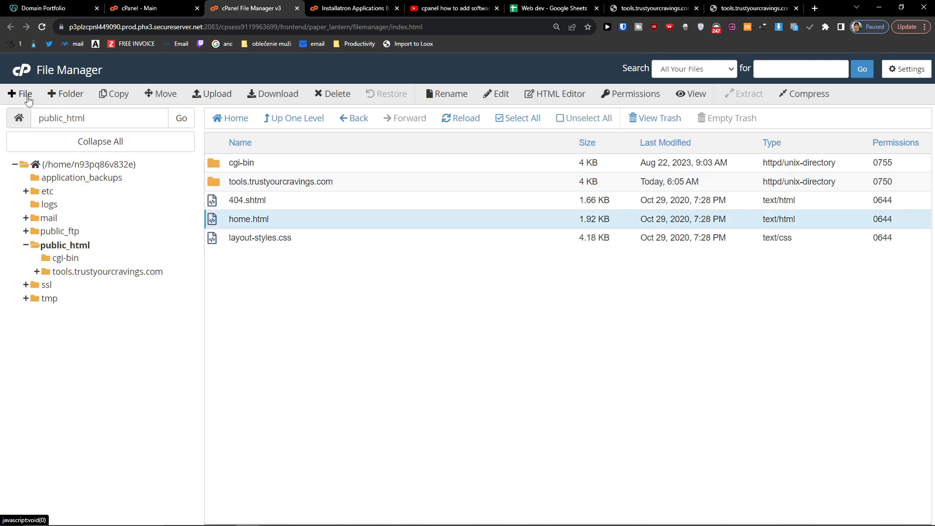
click(20, 93)
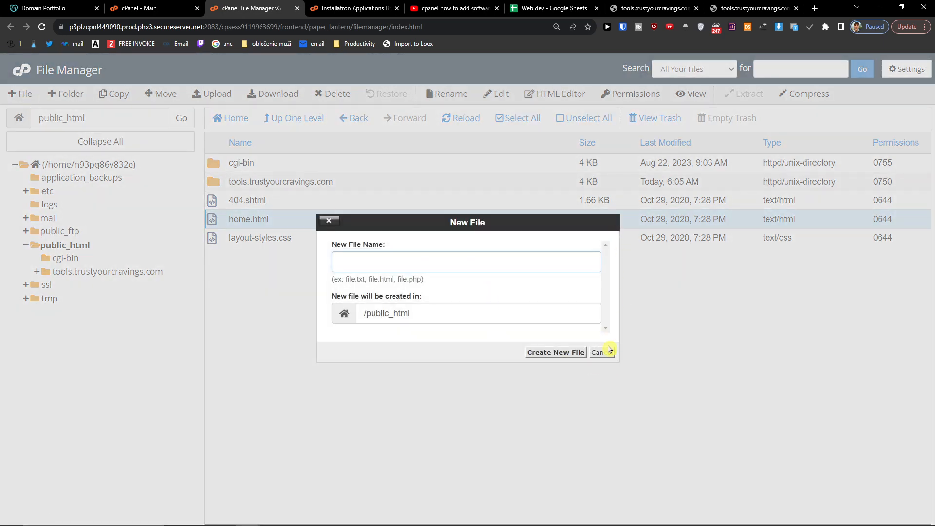
click(603, 352)
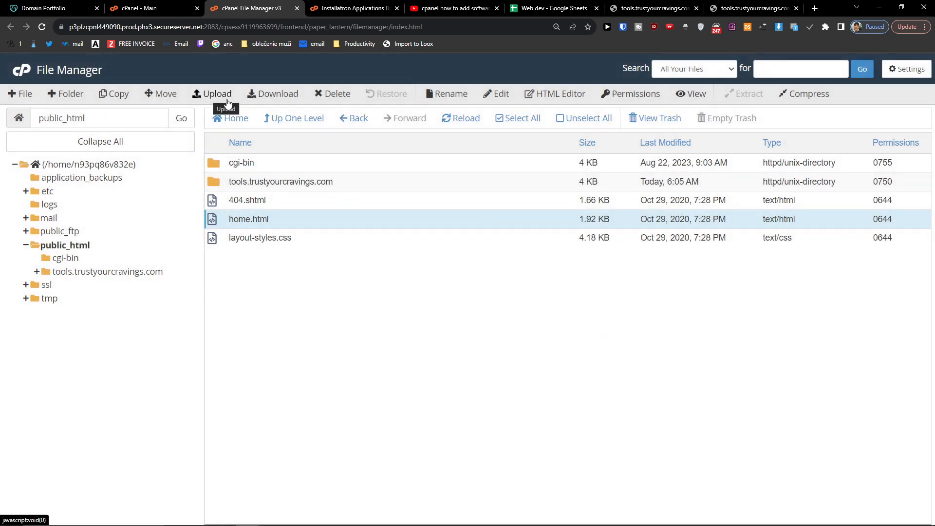
click(211, 94)
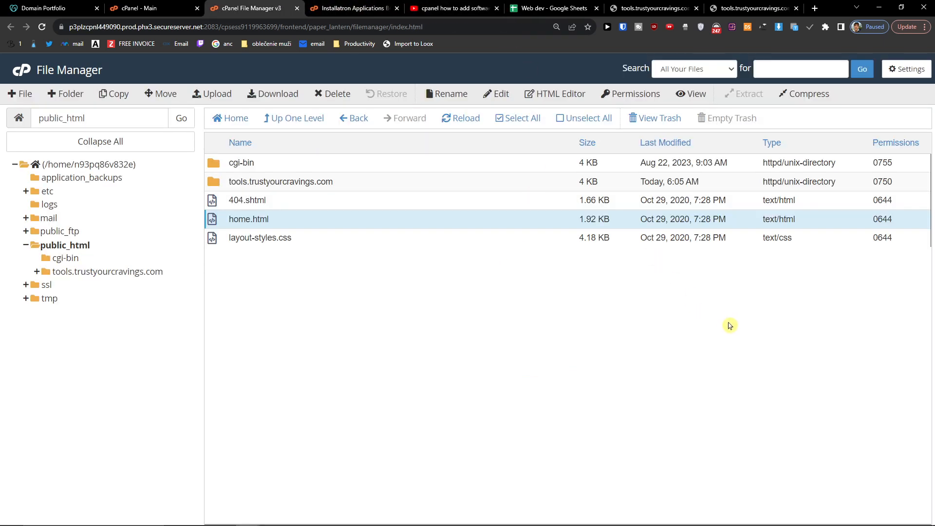
mouse_move(737, 314)
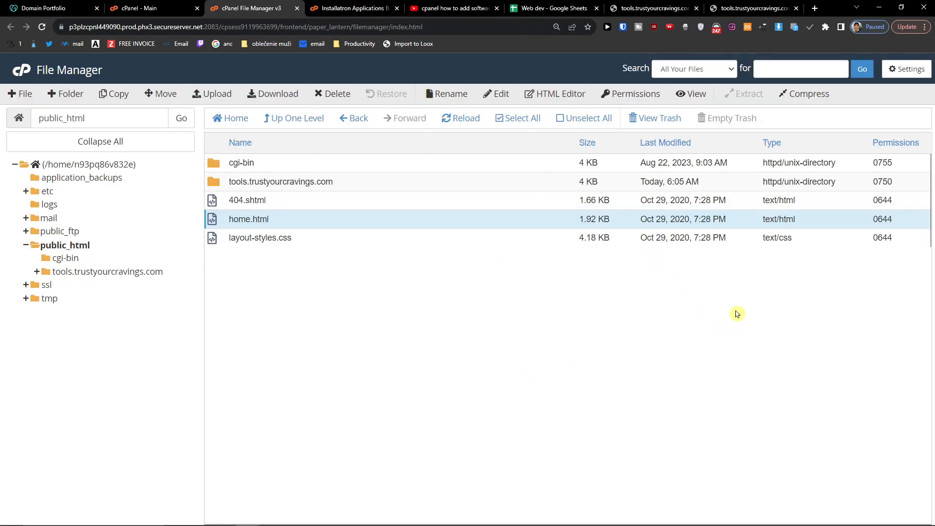